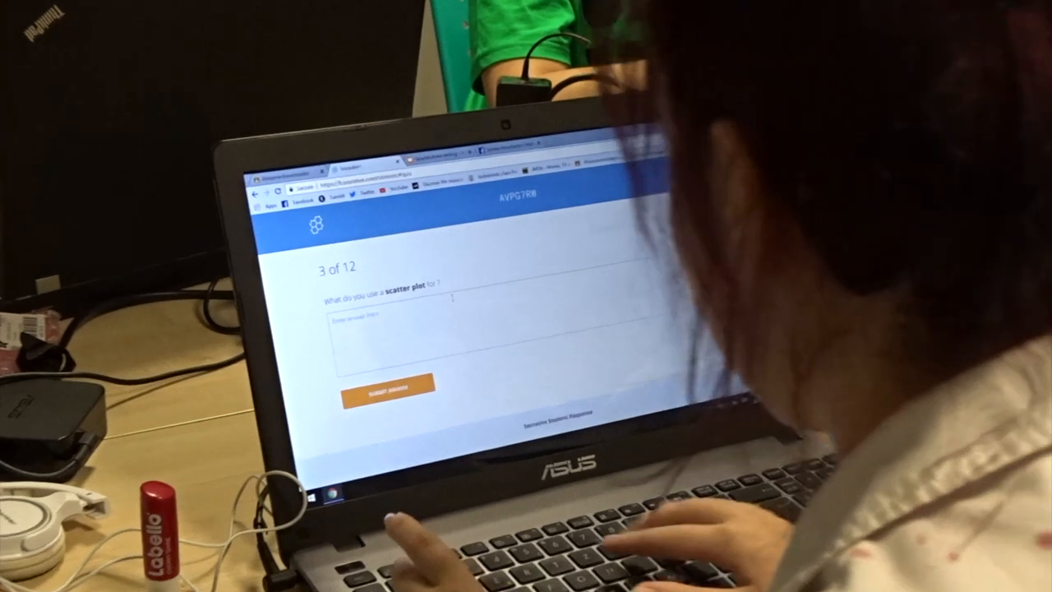
pyautogui.write('To se')
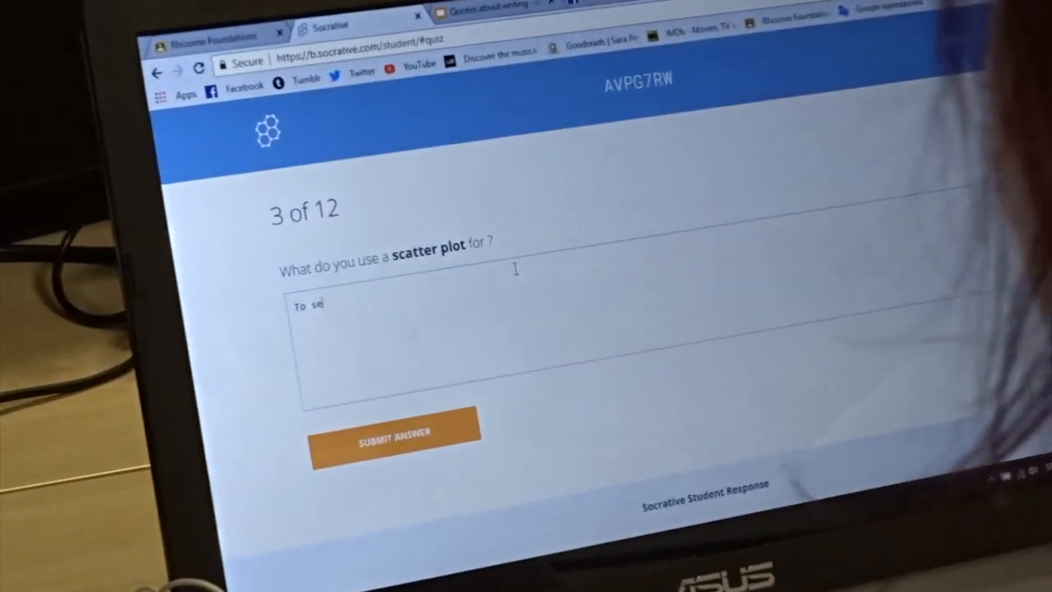